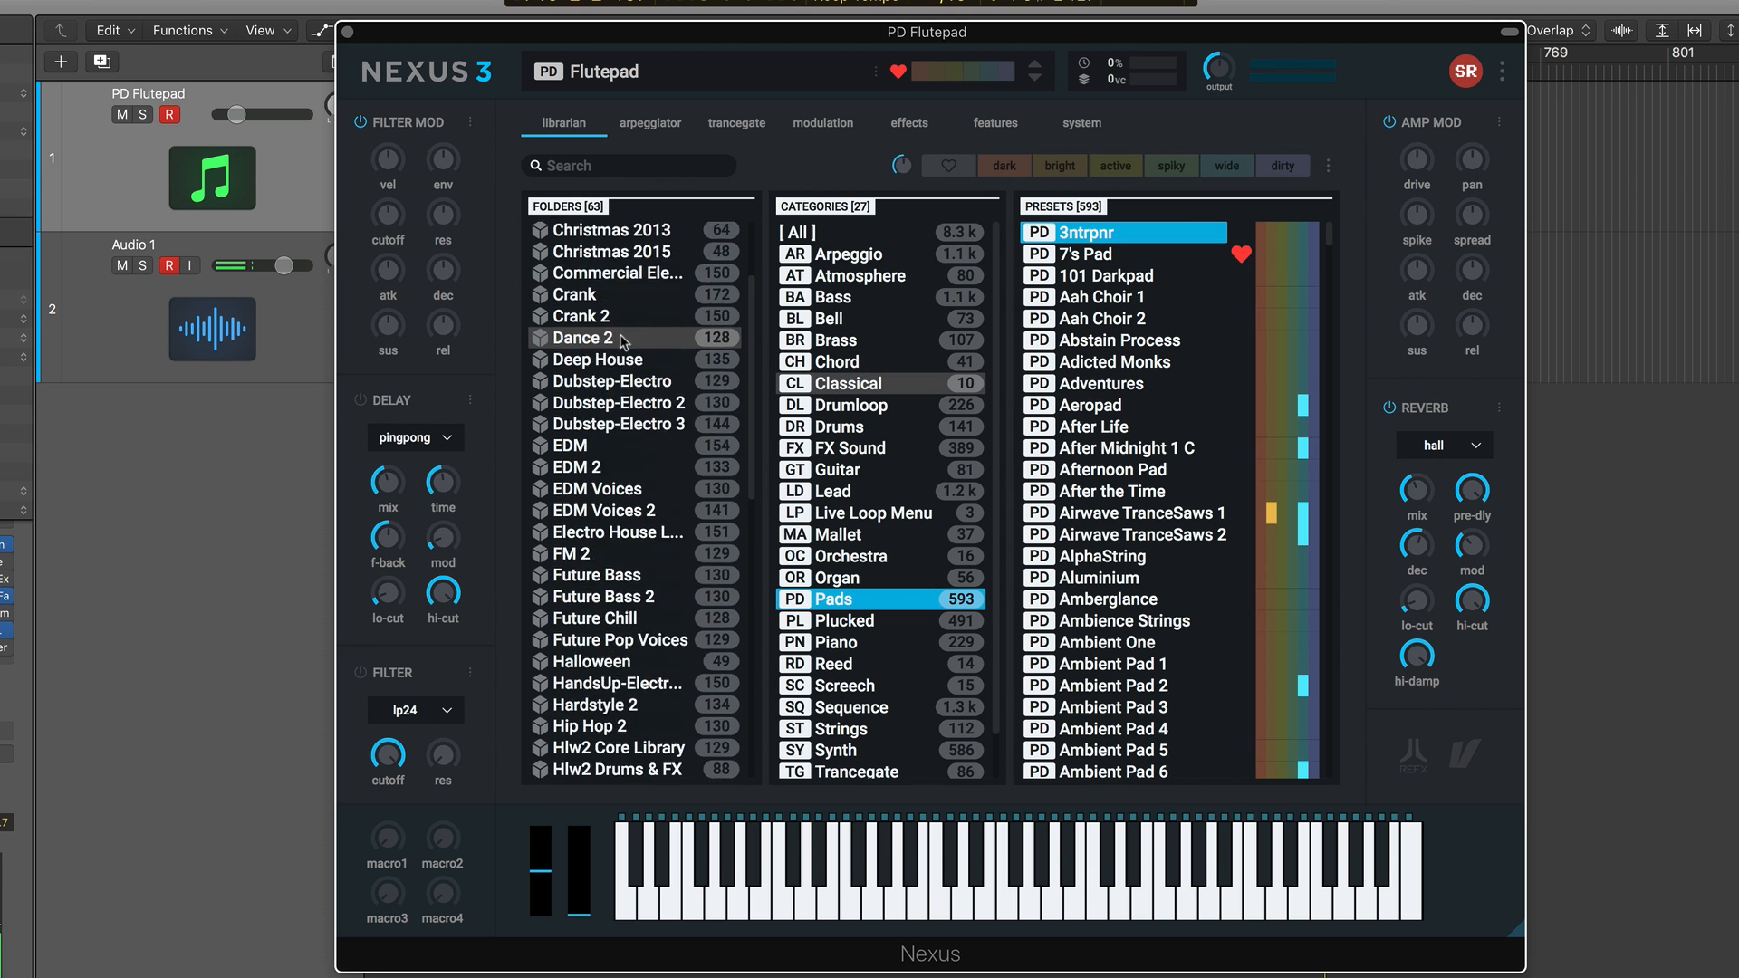
- Load the PD Flutepad preset from the 593-preset Pads category in the librarian
left_click(1000, 165)
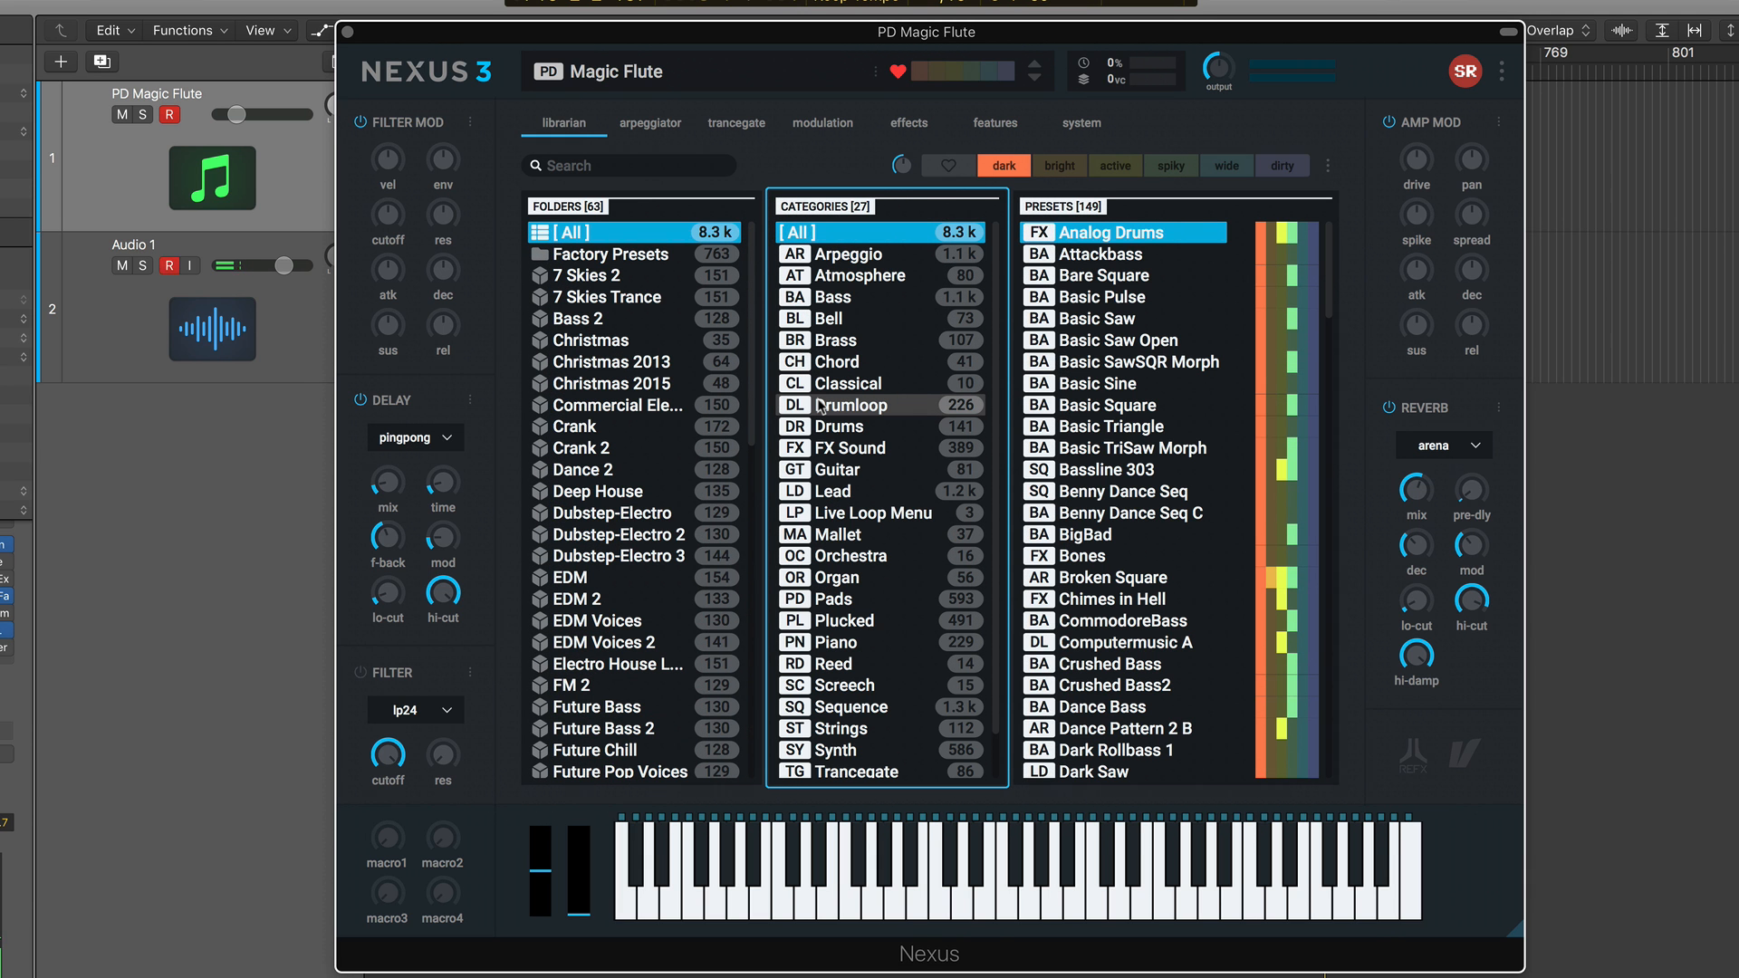
- Filter the librarian to the 149 dark-tagged presets with Magic Flute loaded
left_click(650, 121)
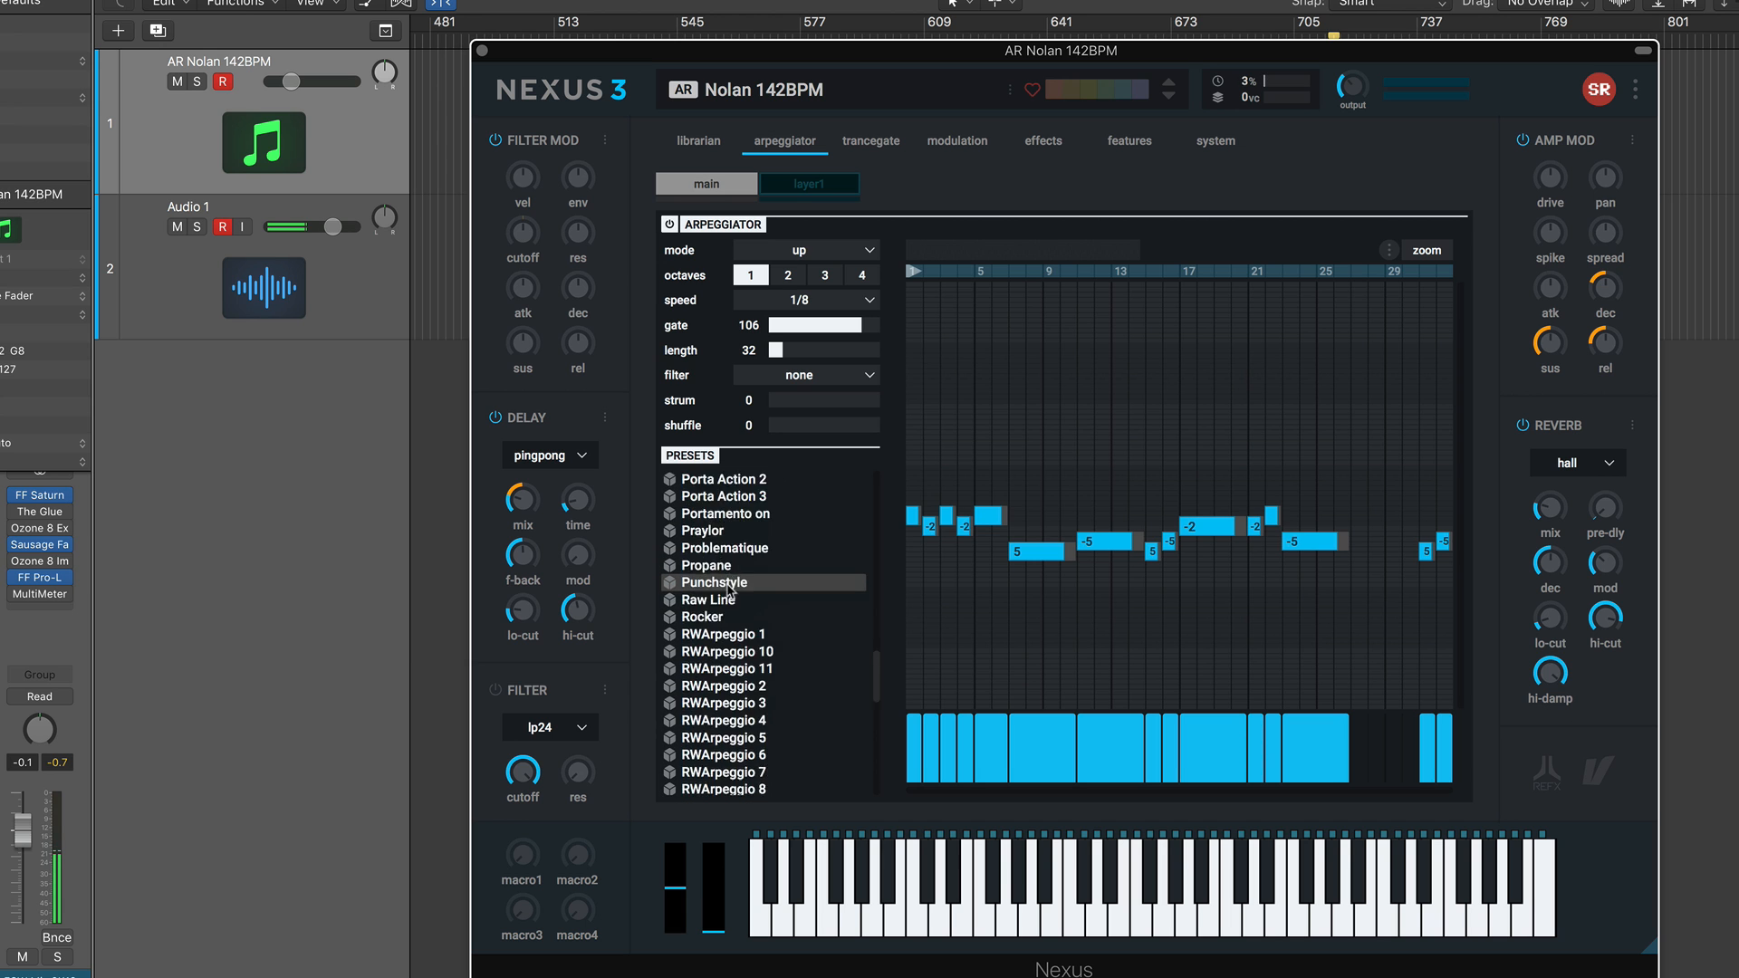
- Review Nolan 142BPM's up-mode, one-octave arpeggio in the Arpeggiator step grid
left_click(698, 141)
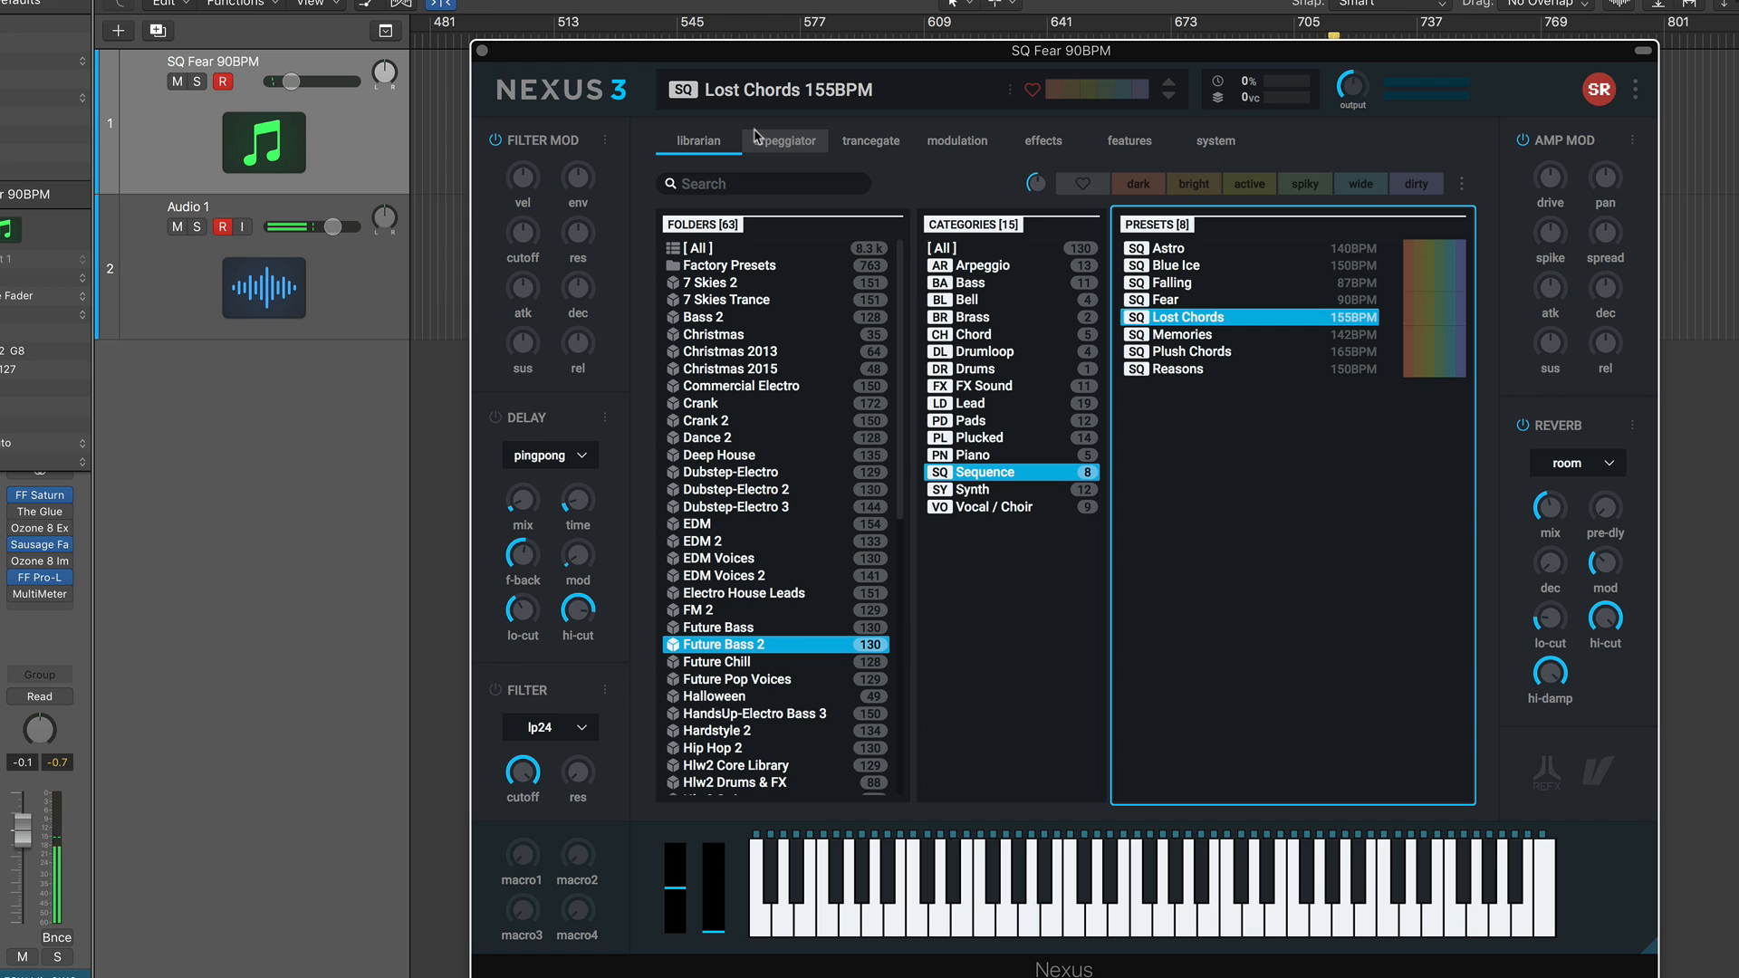
- Load SQ Lost Chords 155BPM from the Future Bass 2 Sequence presets
left_click(784, 141)
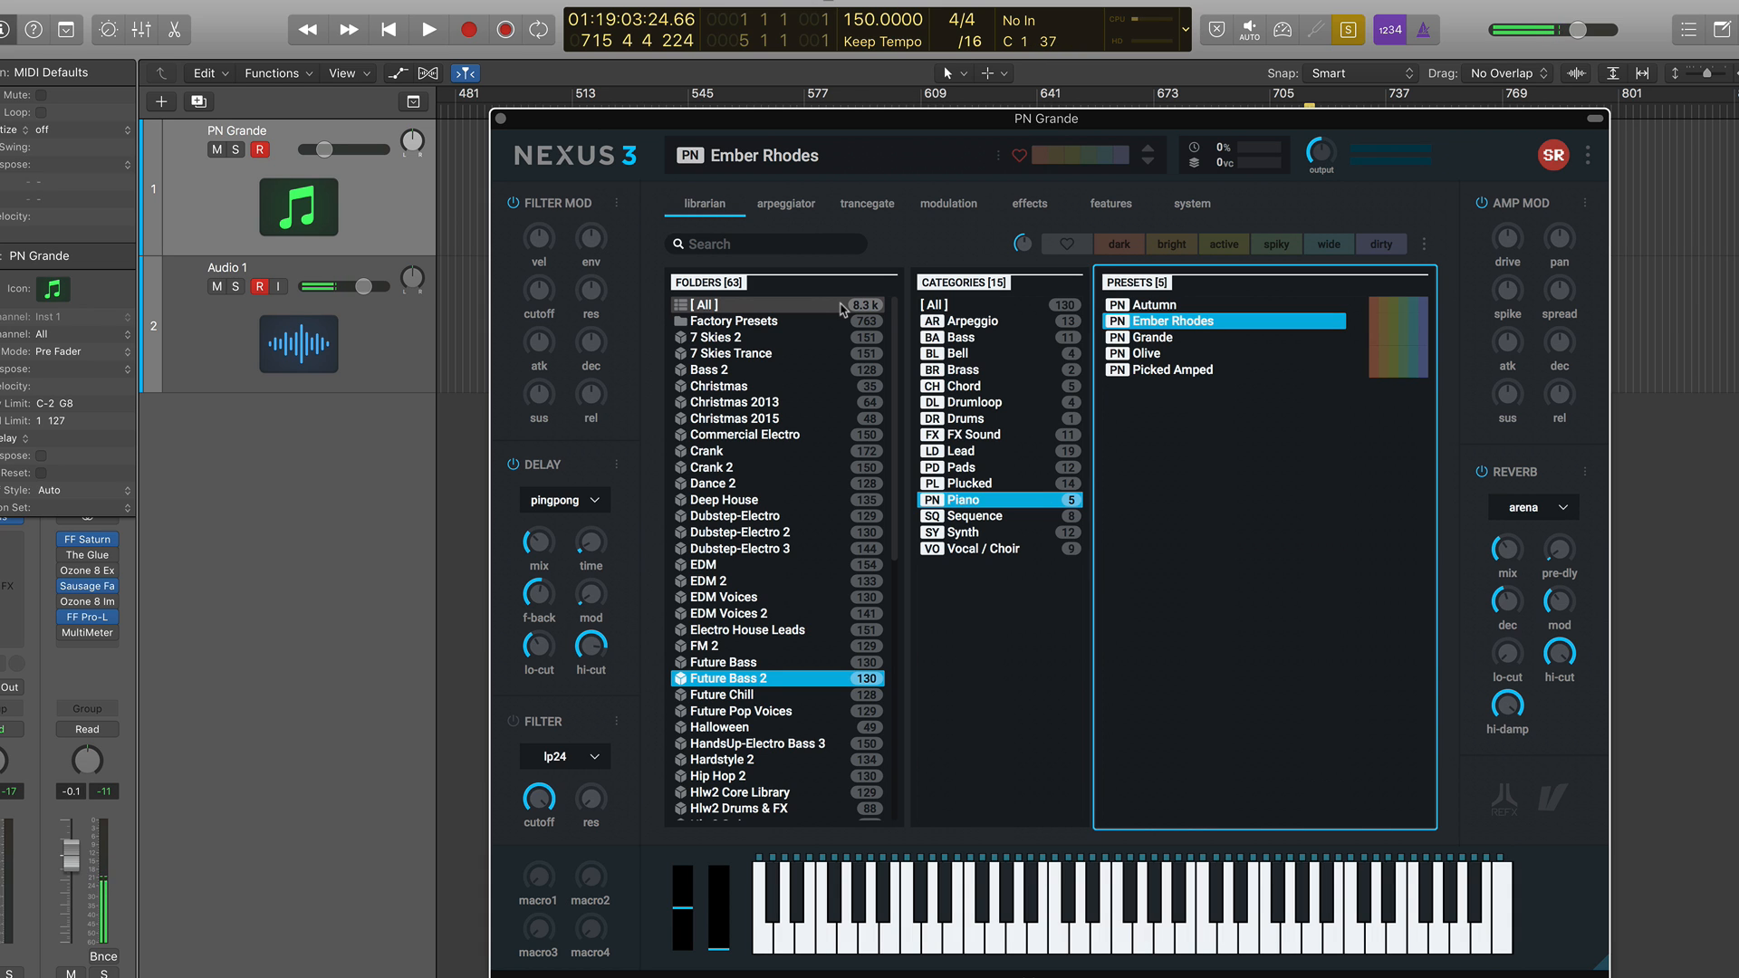
left_click(784, 202)
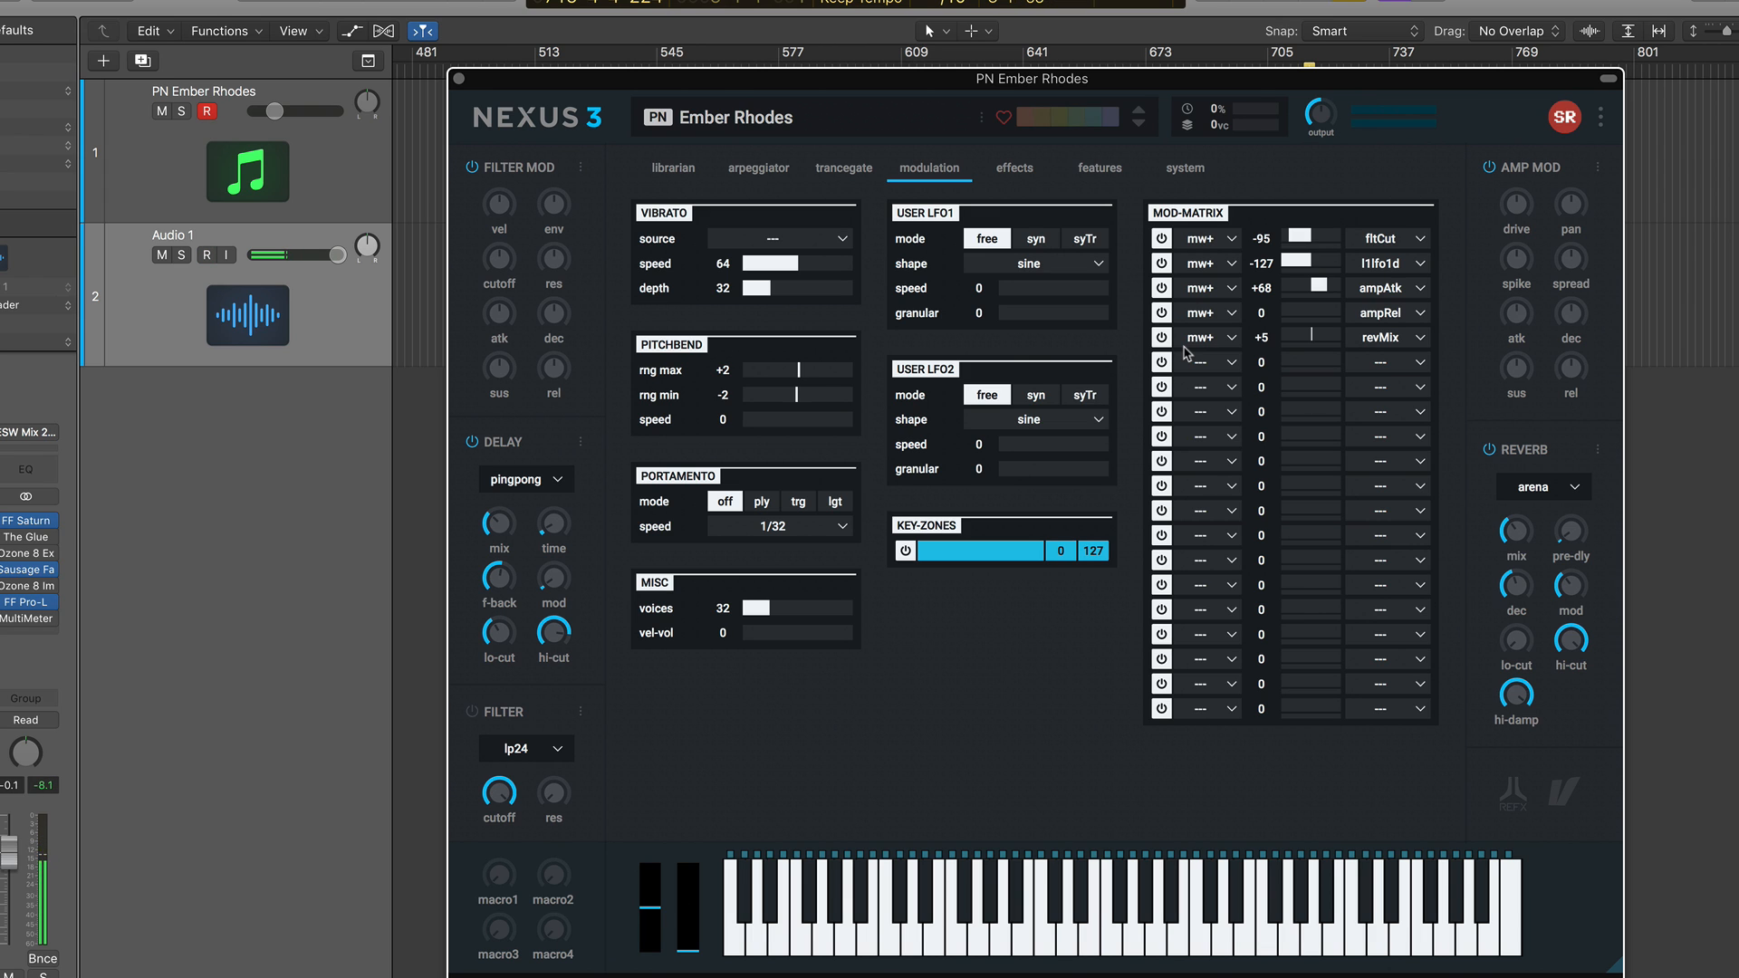
- Inspect Ember Rhodes' mod-wheel routings to cutoff, LFO depth, attack, release and reverb mix
left_click(1015, 167)
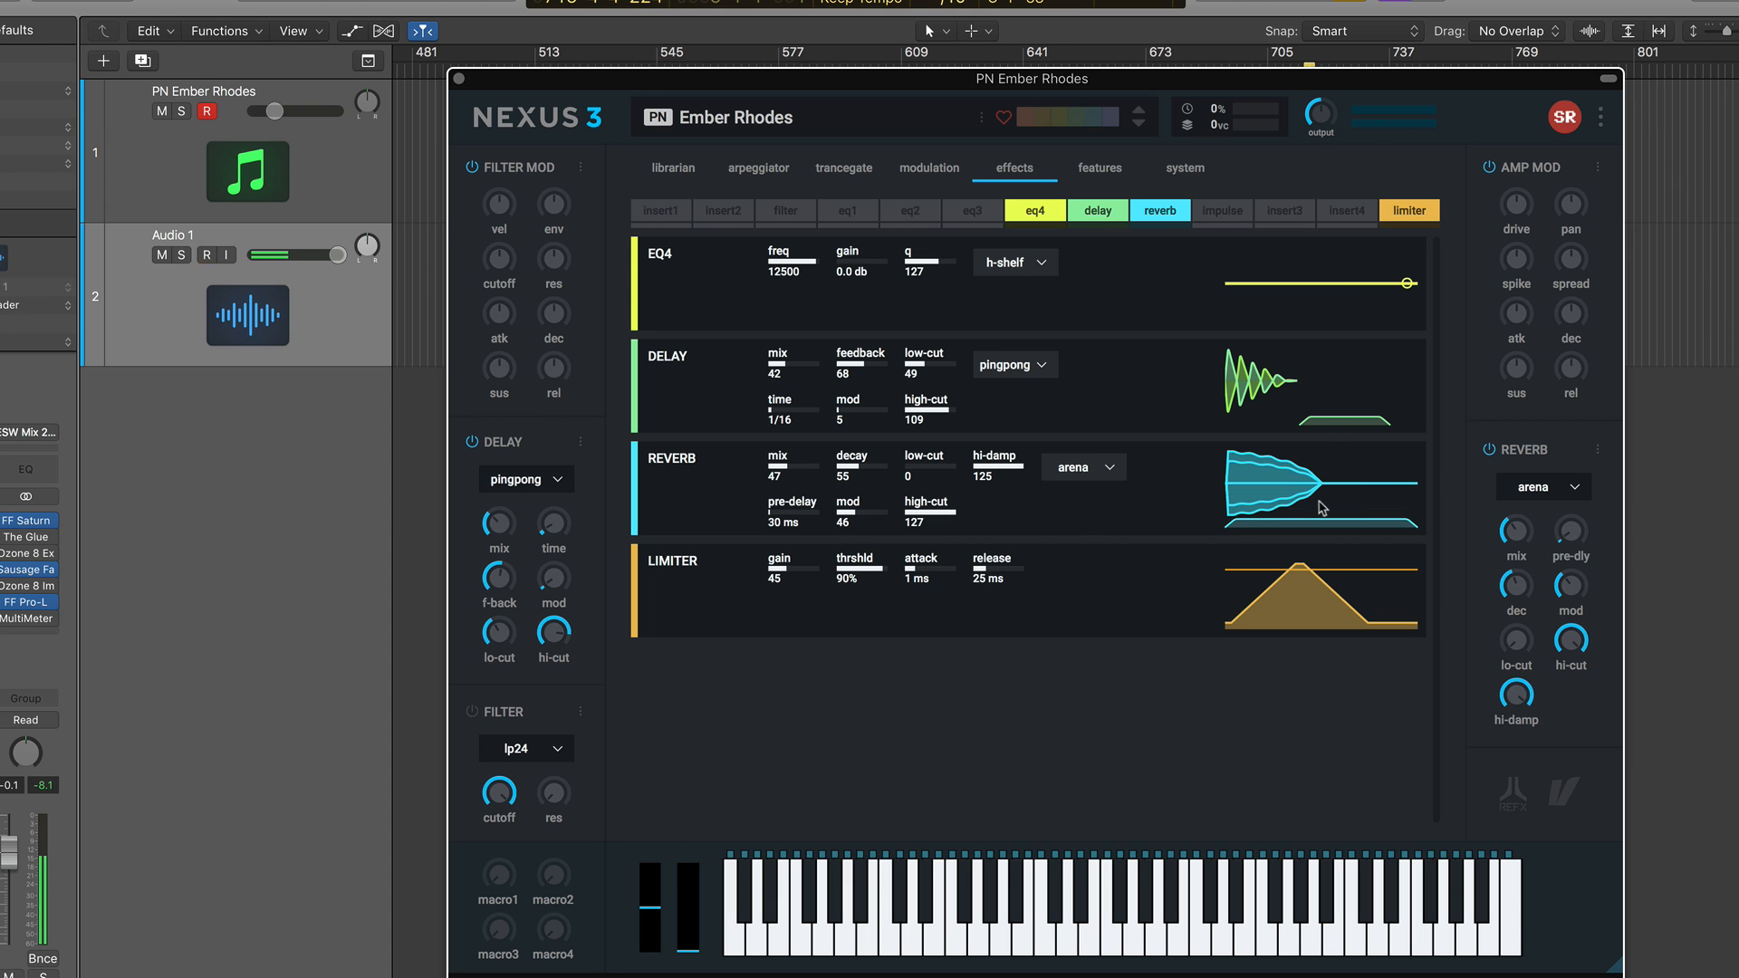
- Review the EQ4, ping-pong delay, arena reverb and limiter modules with their live graphics
left_click(1159, 210)
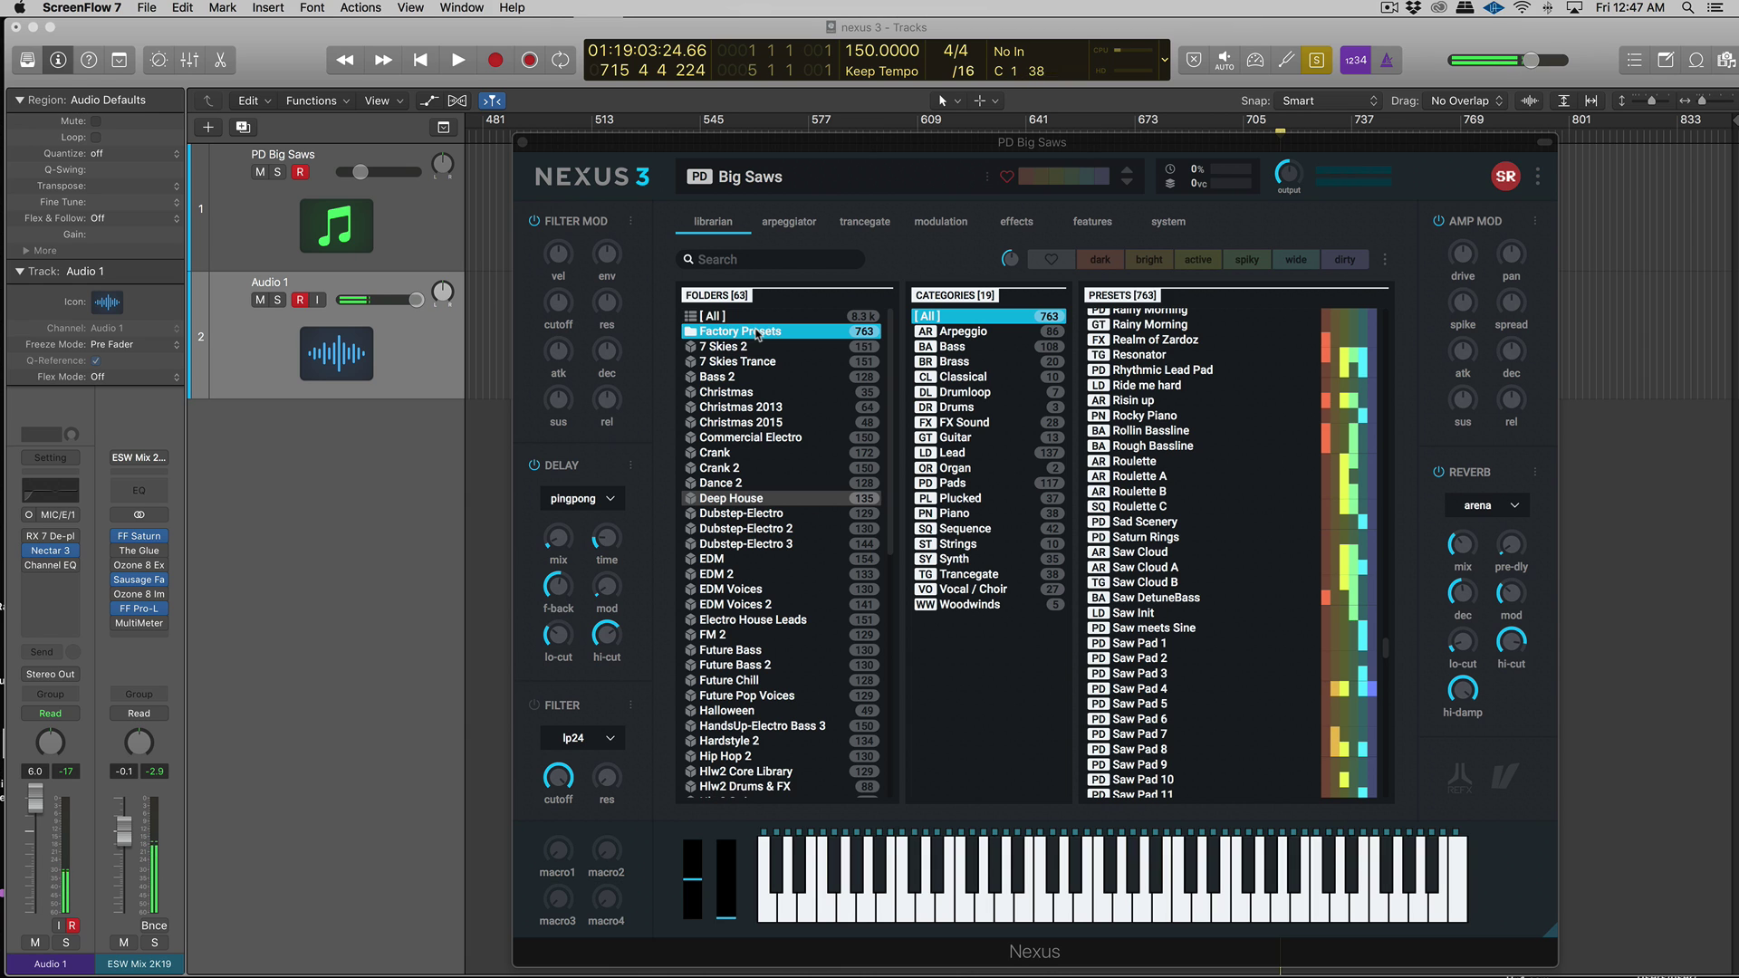
mouse_move(1489, 779)
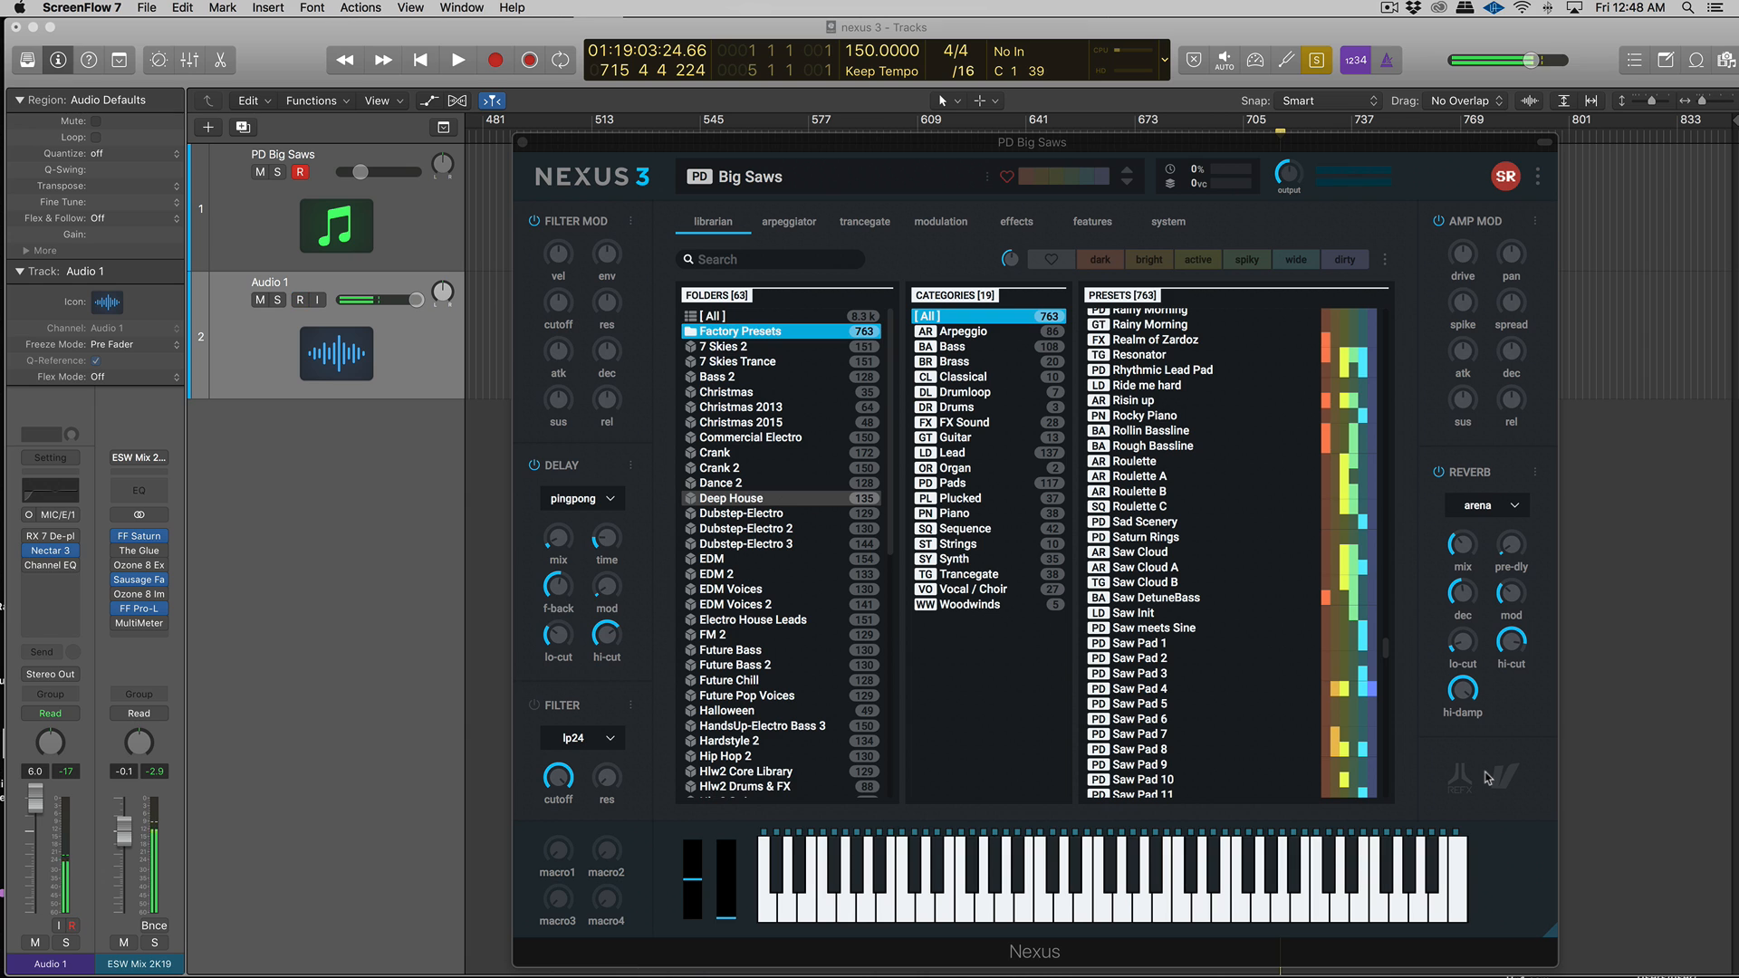
left_click(290, 301)
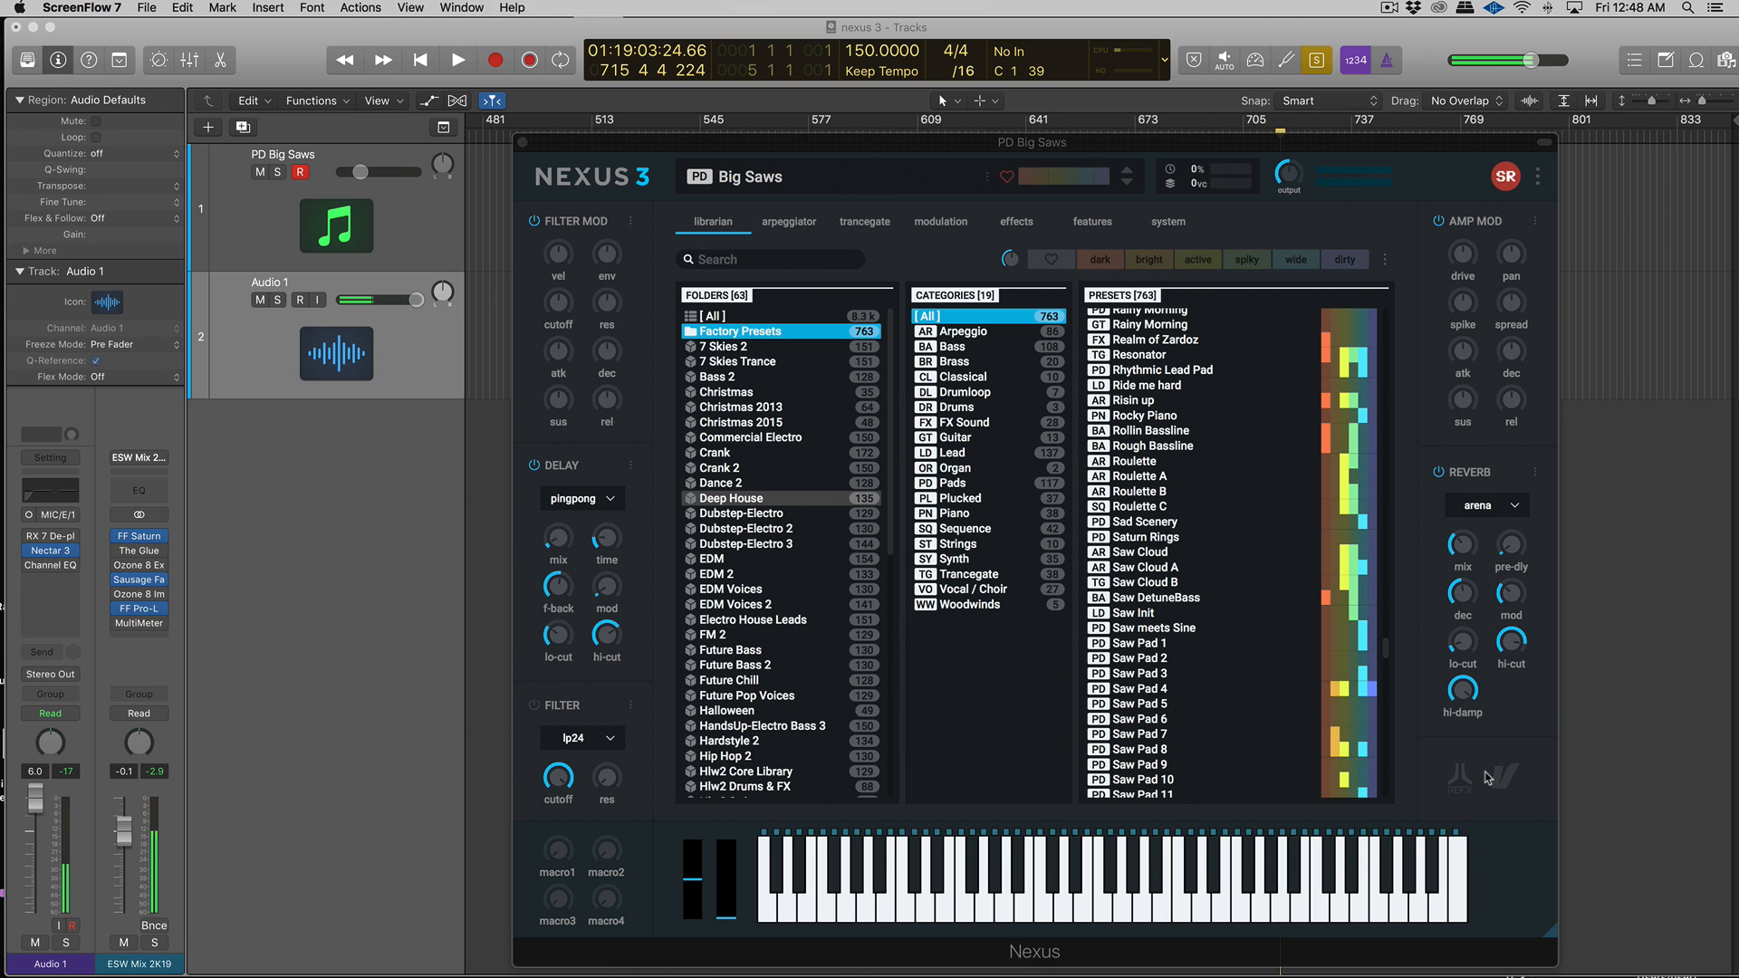
left_click(295, 298)
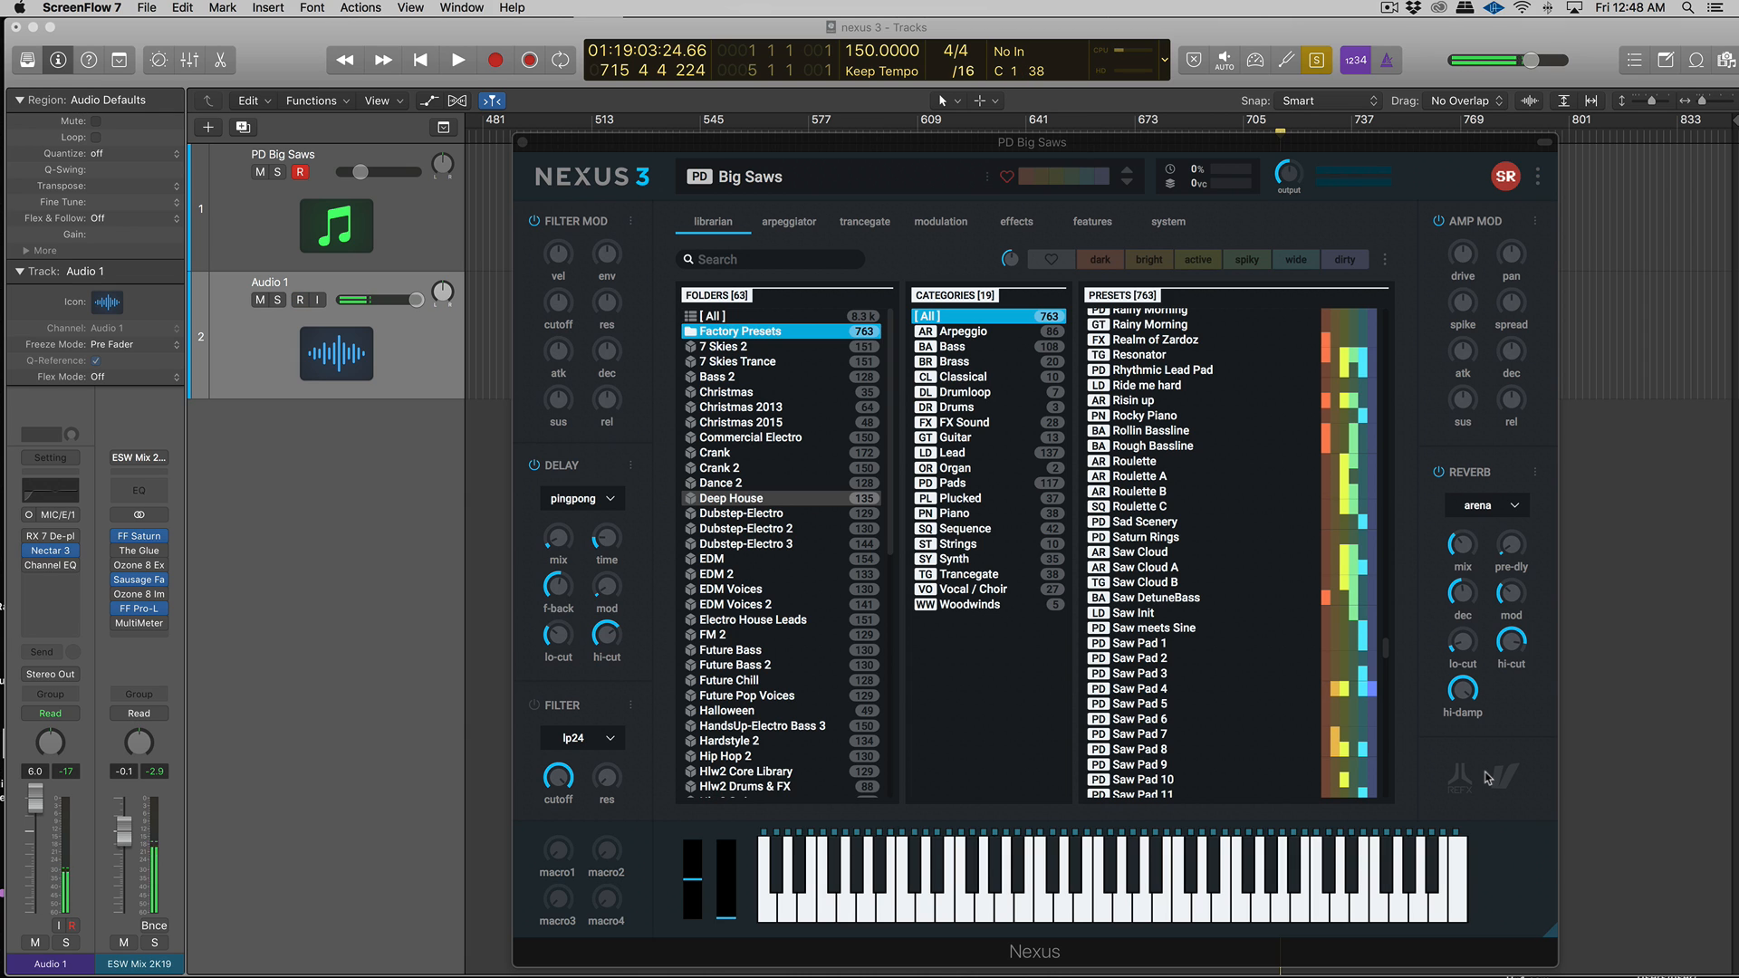
left_click(309, 299)
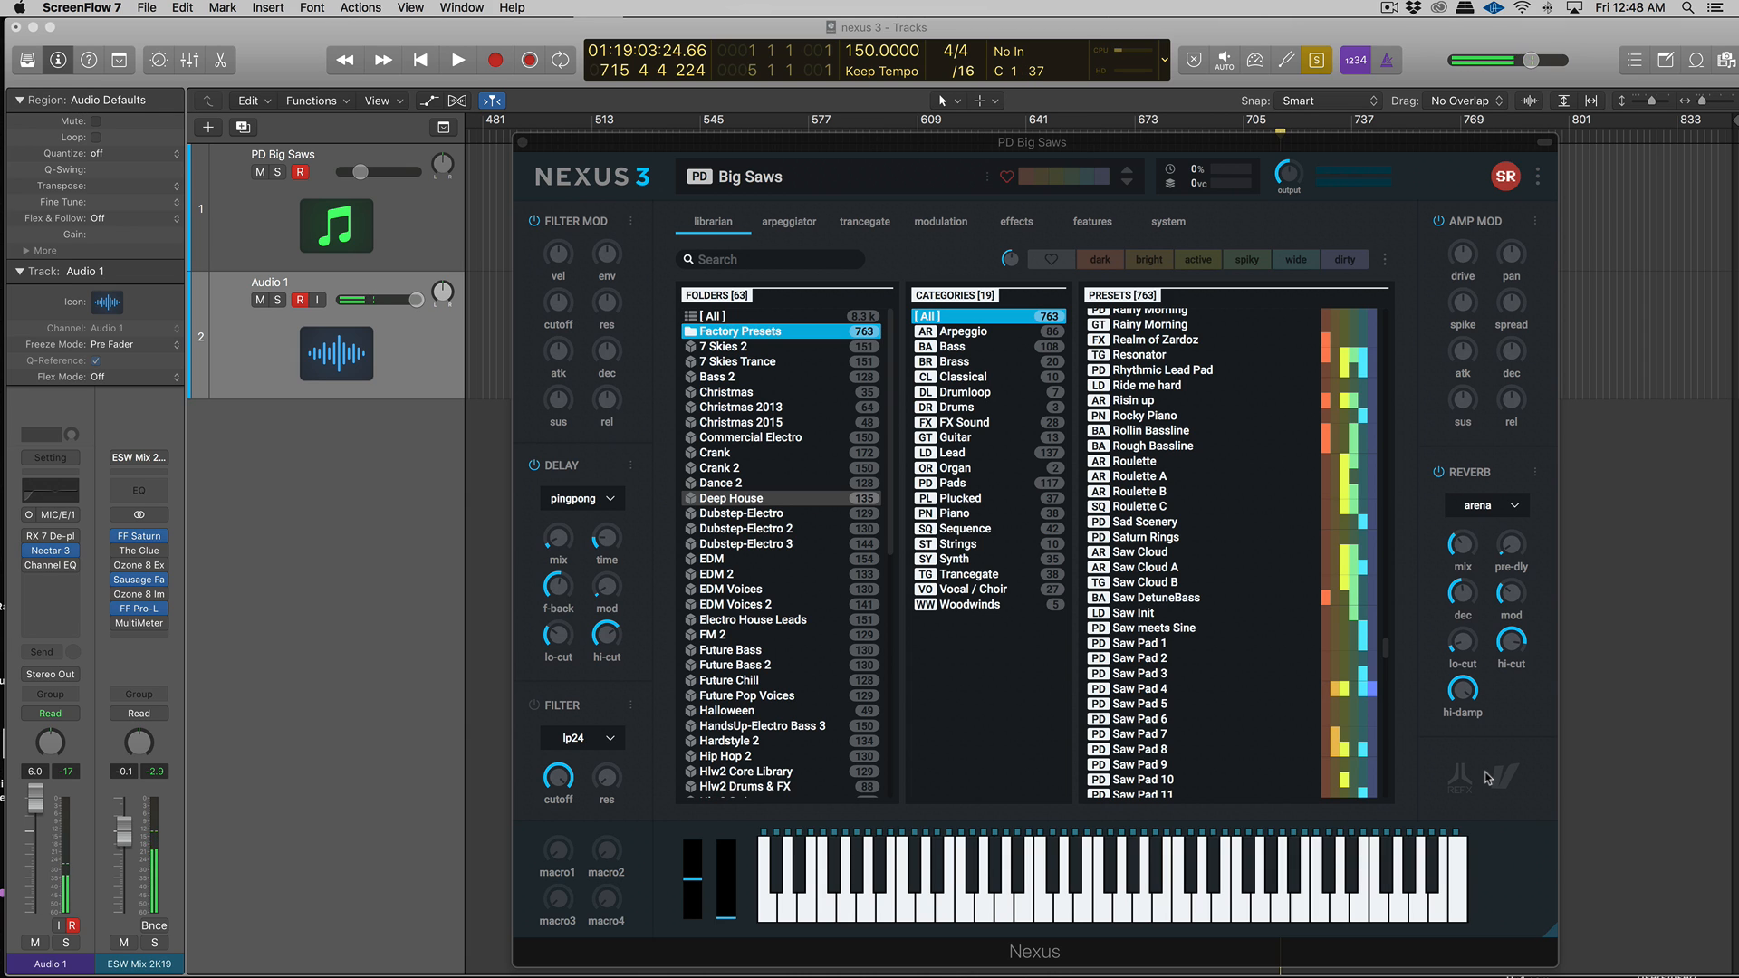